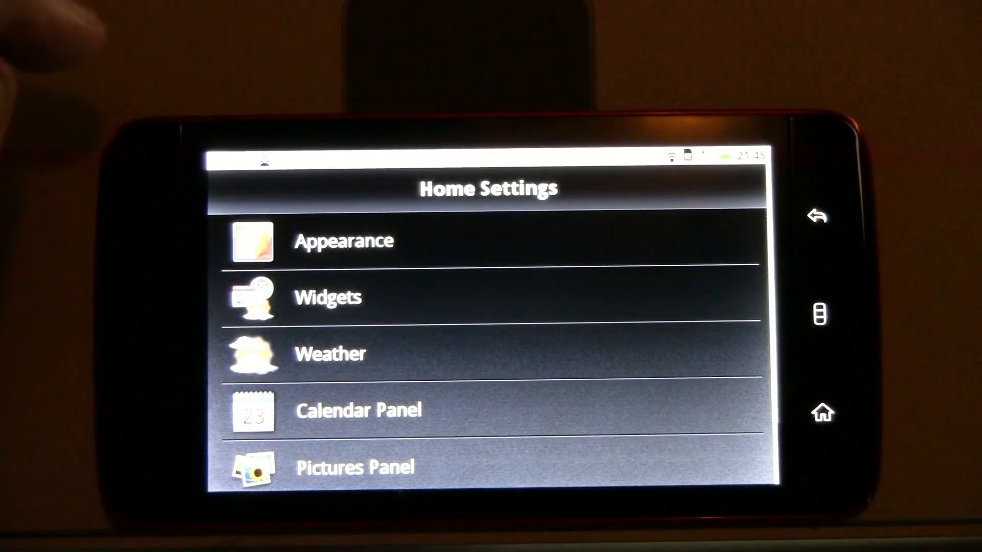
Scroll the Home Settings list down until the Time Panel and Experimental entries show.
left_click(343, 240)
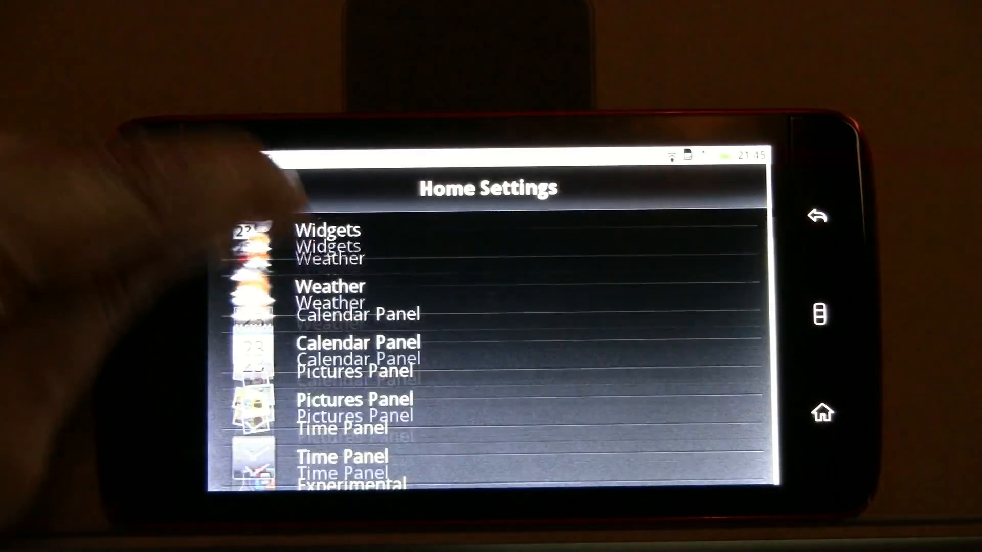
scroll("down", 3)
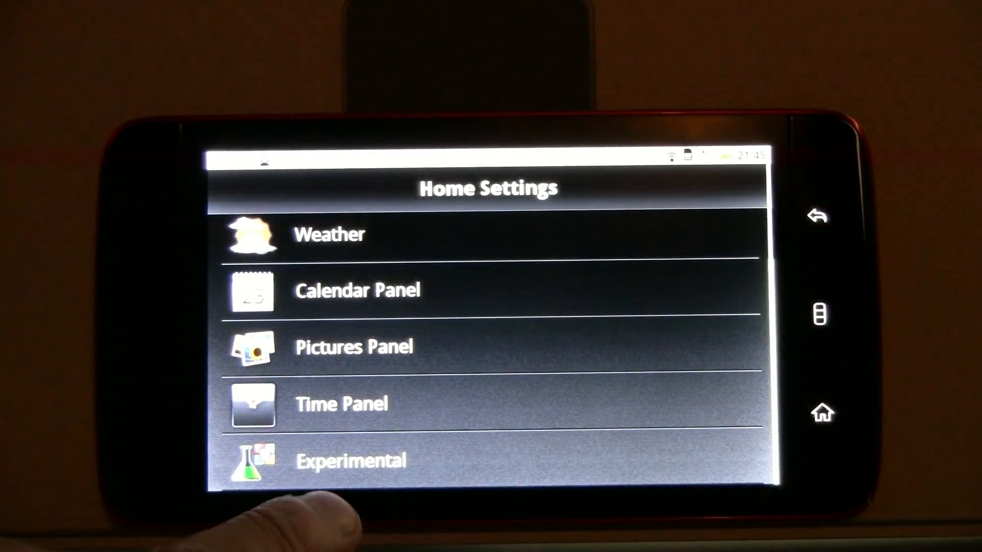